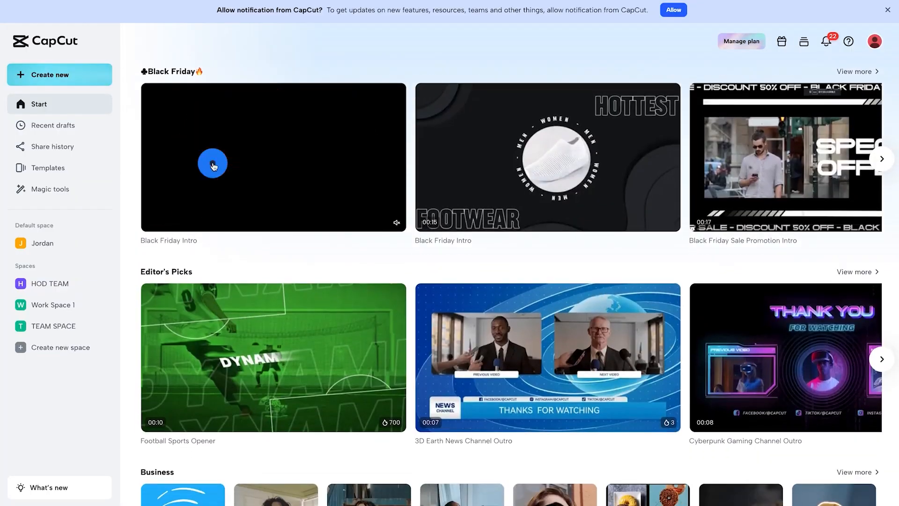
Step: Scroll past Black Friday, Intro, Fitness and Lifestyle categories, then open the editor's Templates tab
{"action": "scroll", "scroll_direction": "down", "scroll_amount": 3}
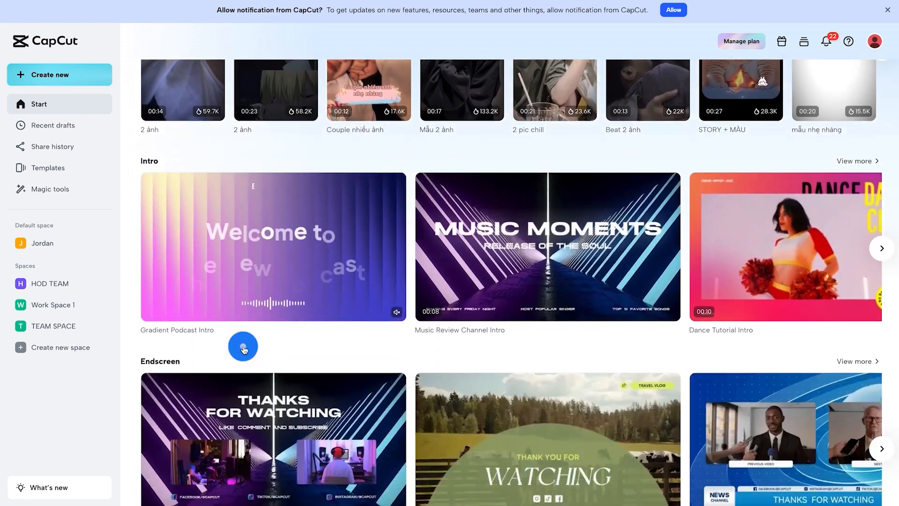
{"action": "scroll", "scroll_direction": "down", "scroll_amount": 3}
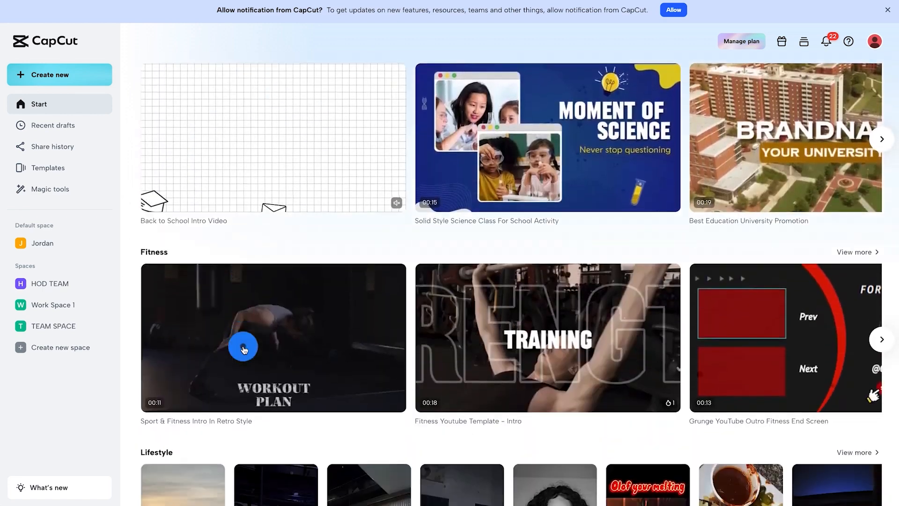
{"action": "scroll", "scroll_direction": "down", "scroll_amount": 3}
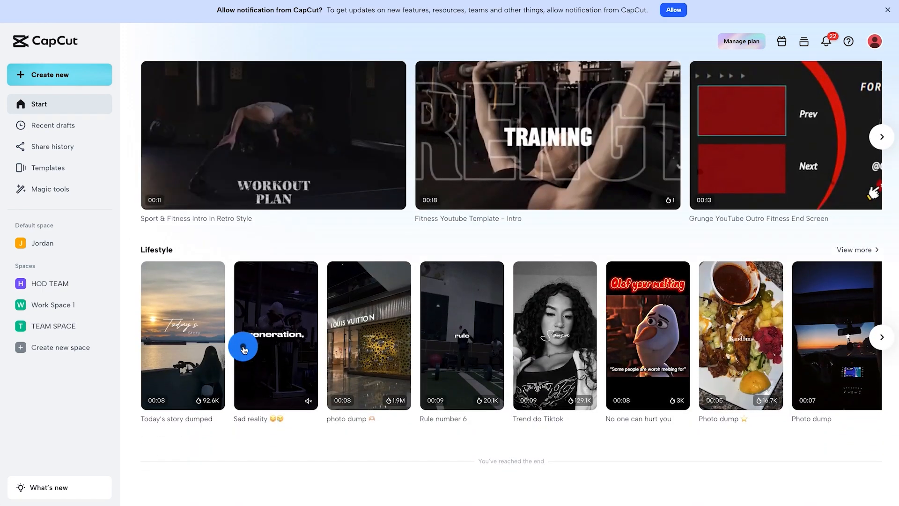
{"action": "left_click", "coordinate": [243, 348]}
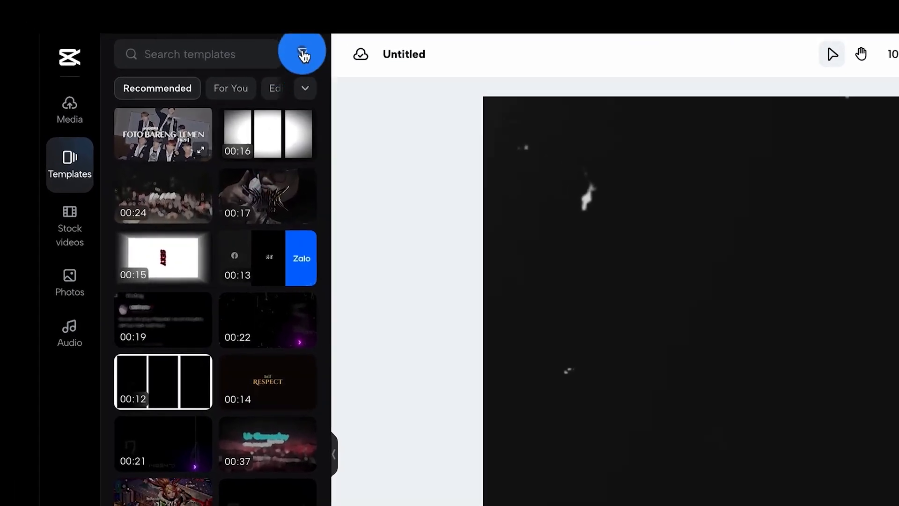
Step: Filter the Templates panel to all materials and scroll through the vertical fashion and sale templates
{"action": "left_click", "coordinate": [303, 53]}
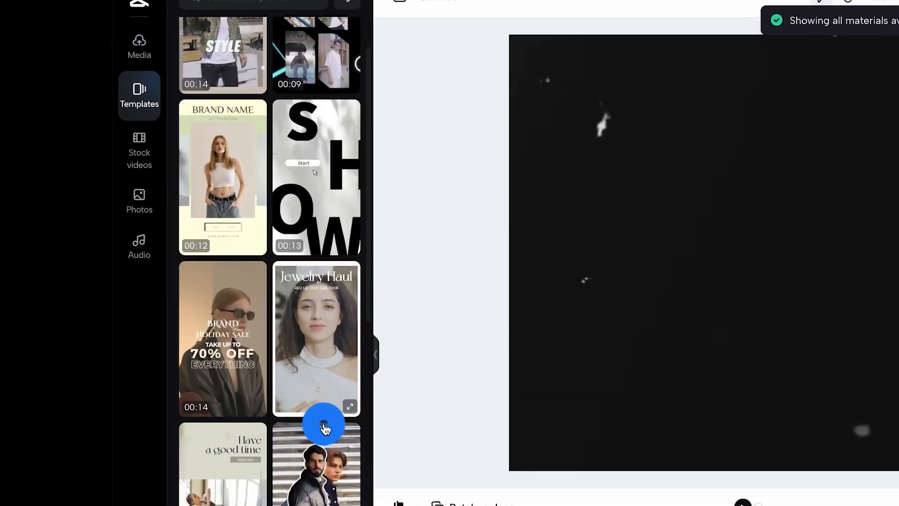
{"action": "scroll", "scroll_direction": "down", "scroll_amount": 3}
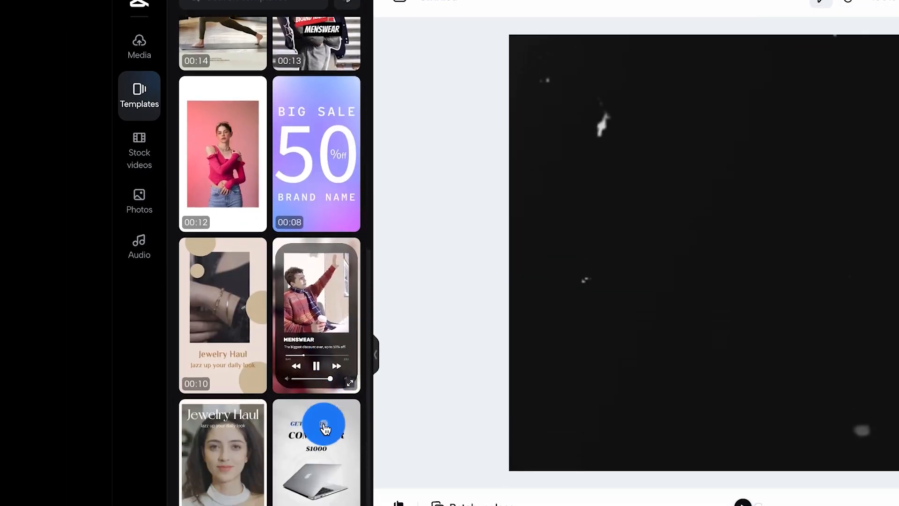
{"action": "scroll", "scroll_direction": "down", "scroll_amount": 3}
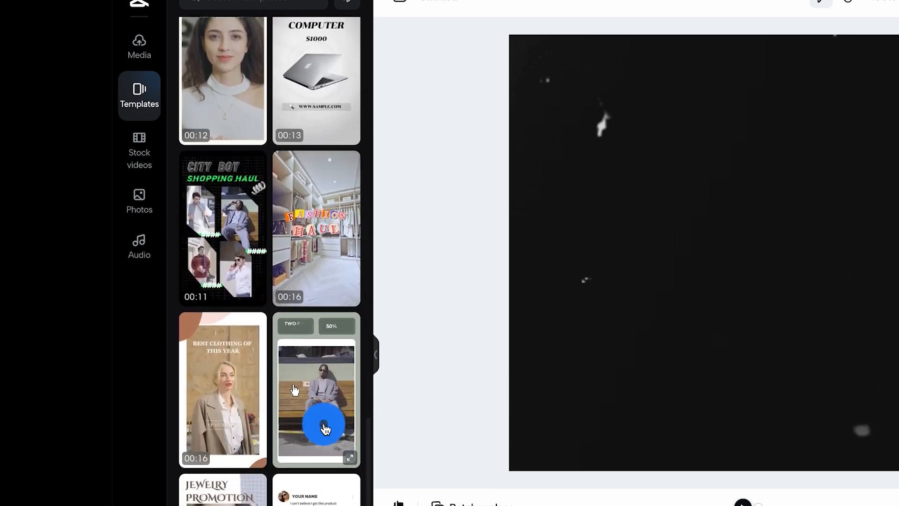
{"action": "scroll", "scroll_direction": "down", "scroll_amount": 3}
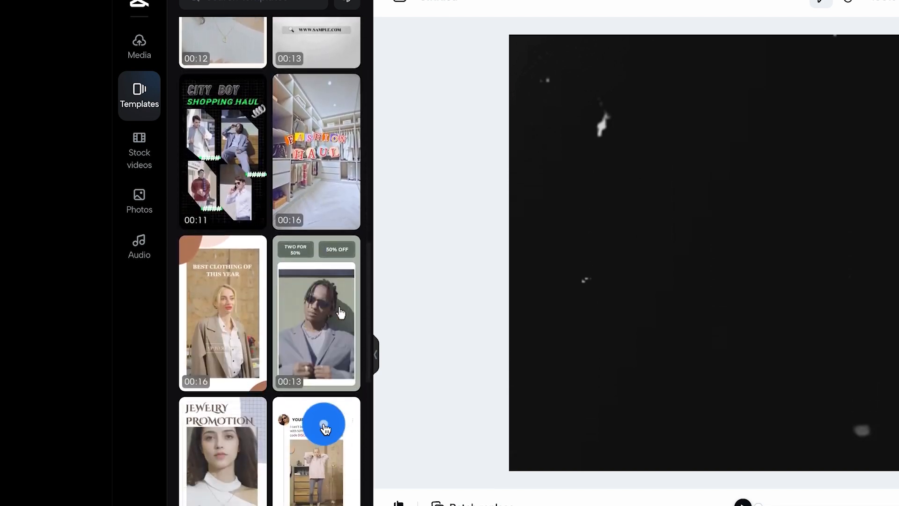